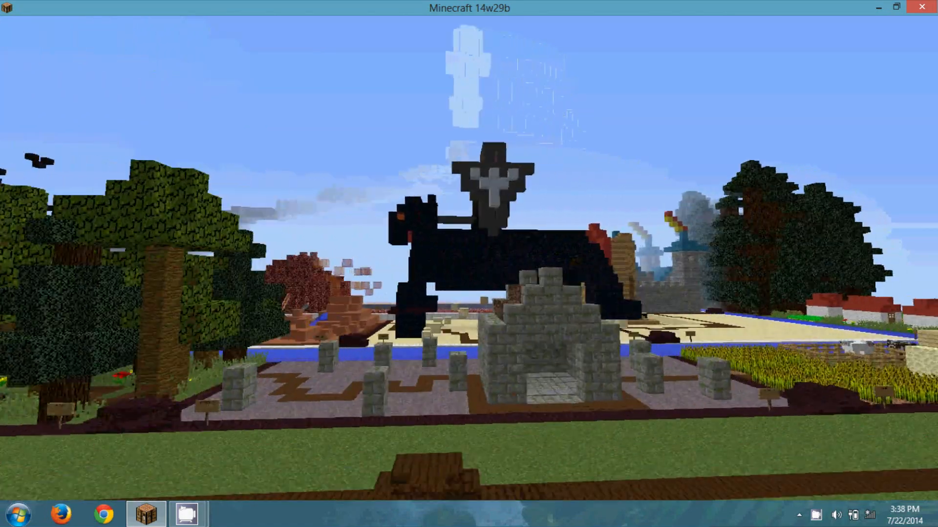
mouse_move(469, 264)
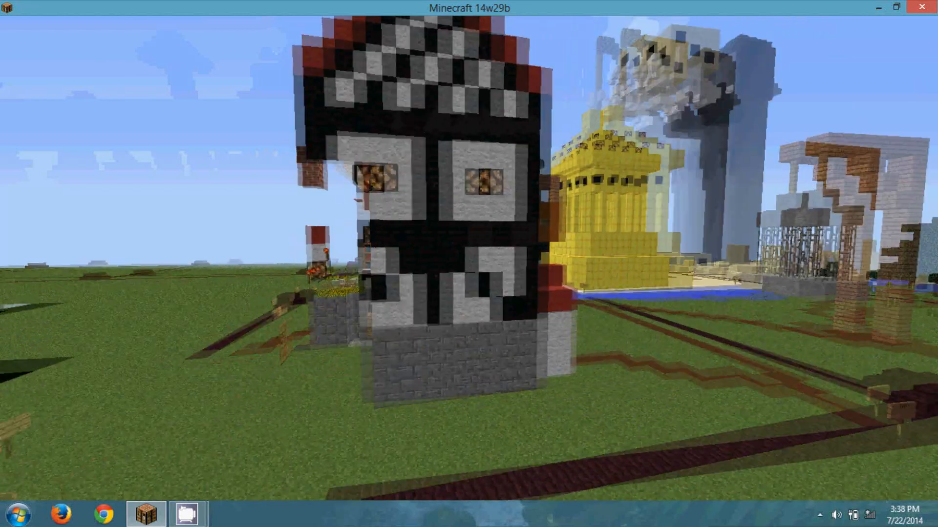
mouse_move(468, 264)
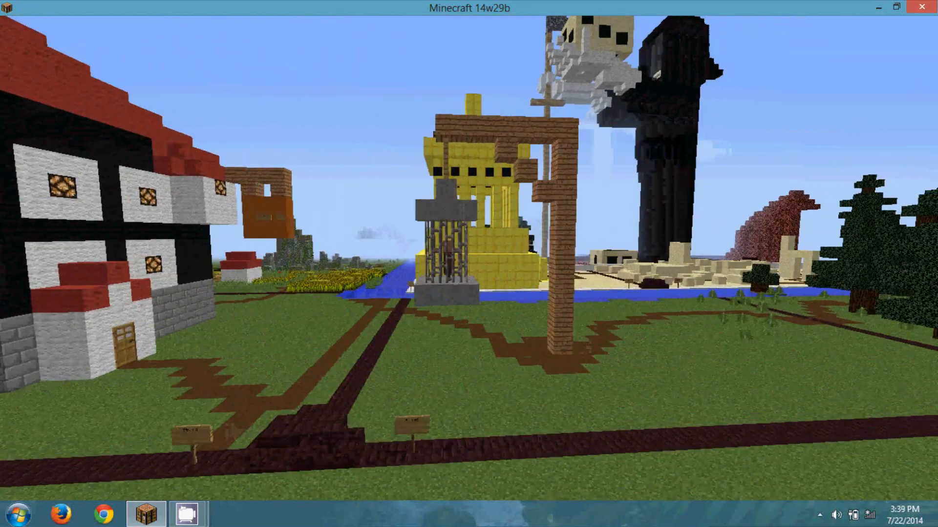
mouse_move(469, 264)
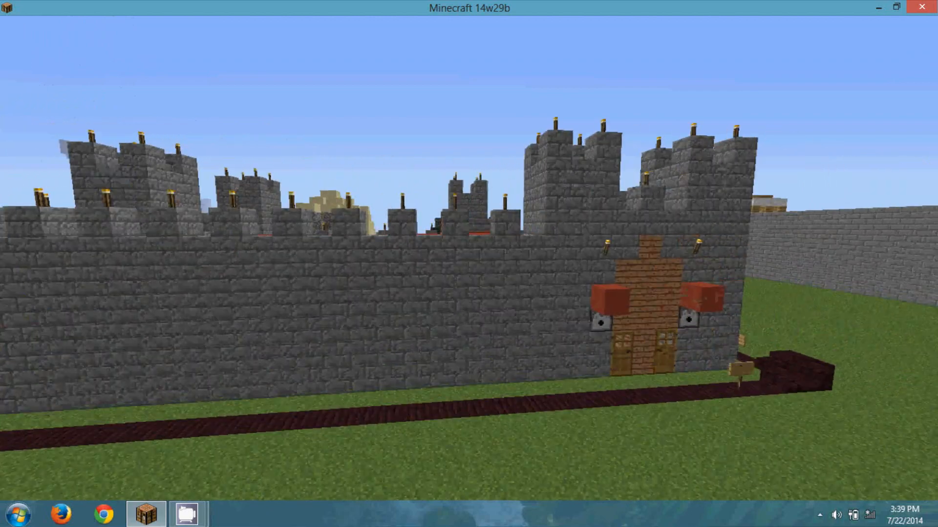
mouse_move(469, 263)
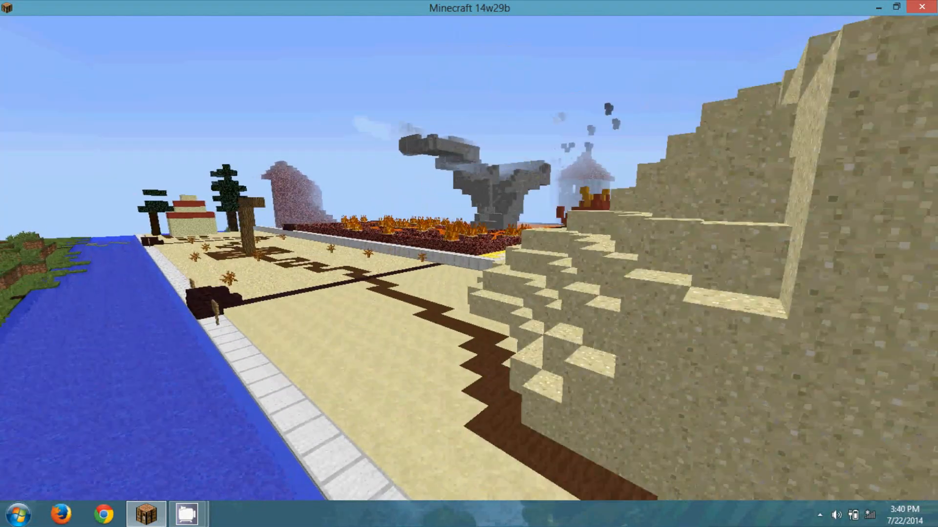
mouse_move(469, 264)
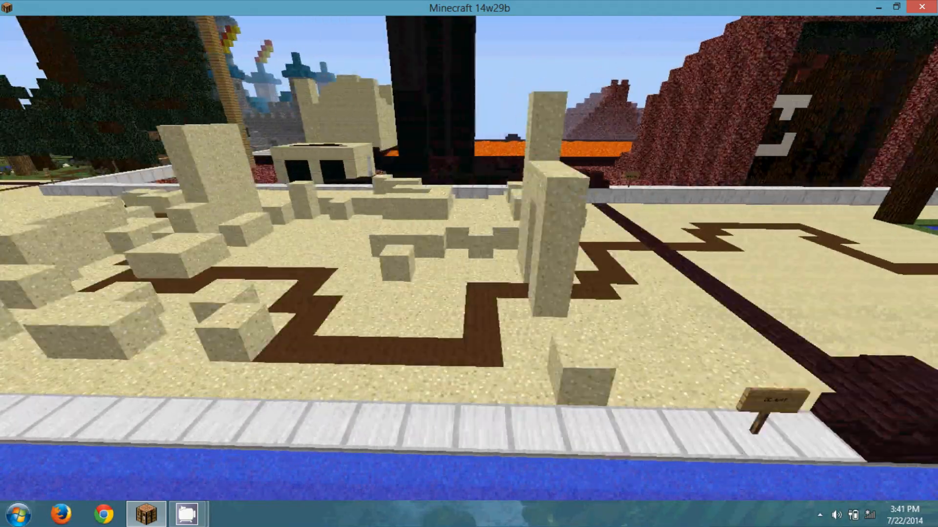
mouse_move(469, 263)
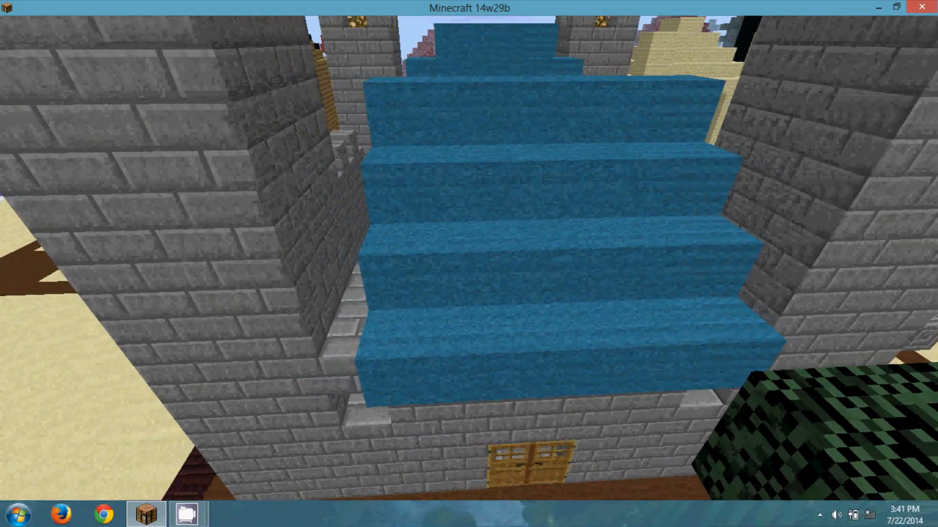
mouse_move(469, 264)
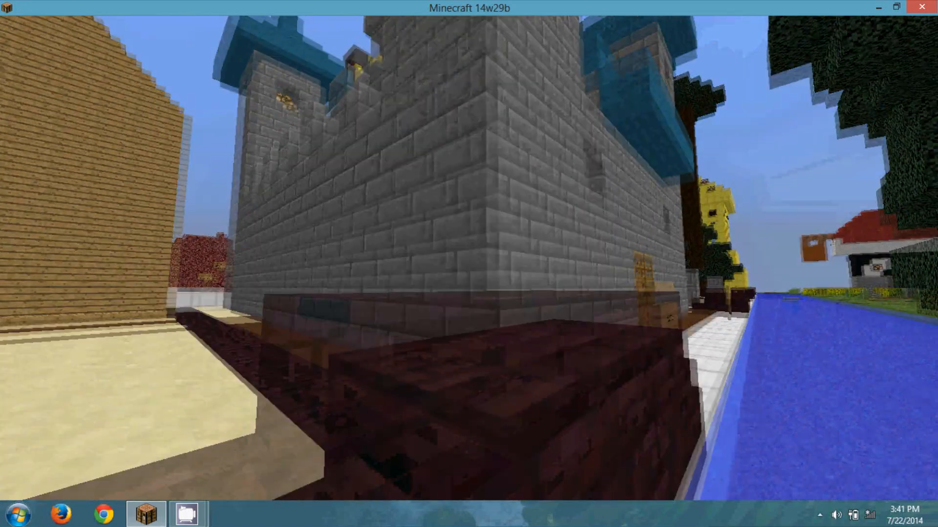
mouse_move(469, 239)
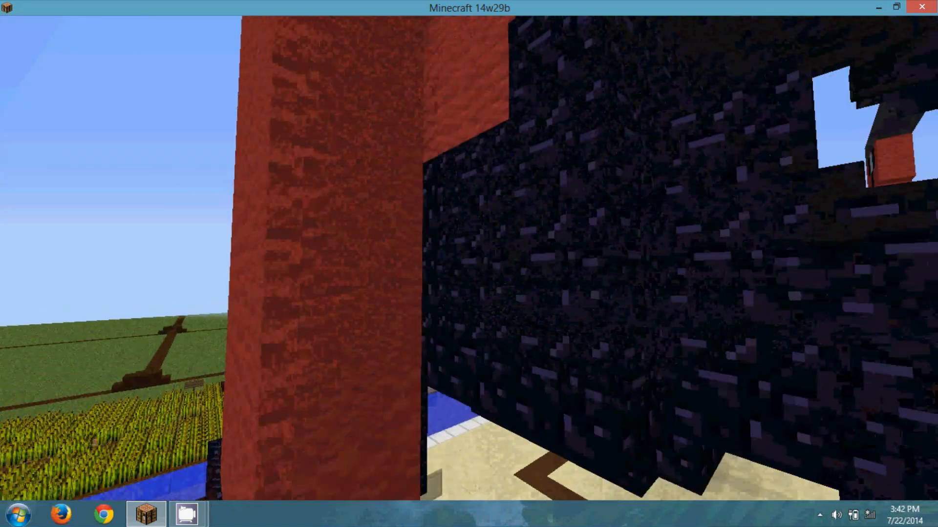
mouse_move(469, 263)
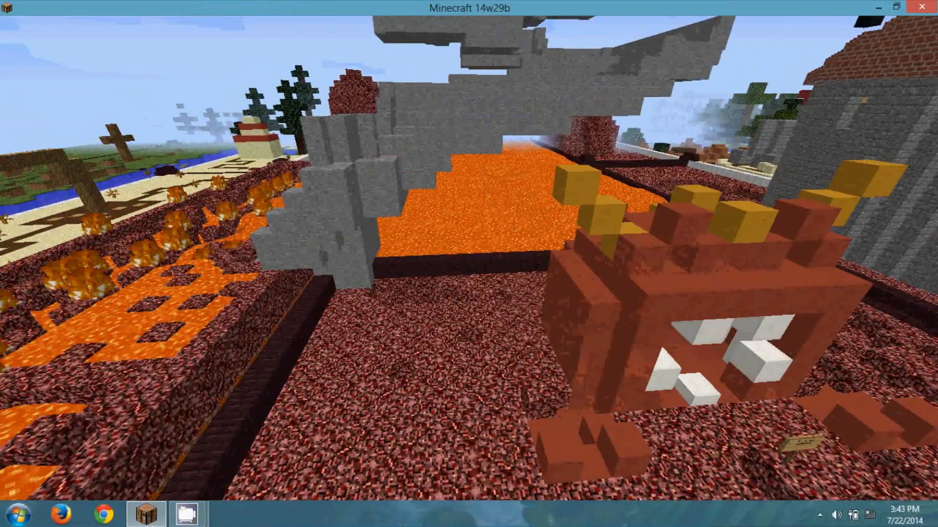
mouse_move(469, 264)
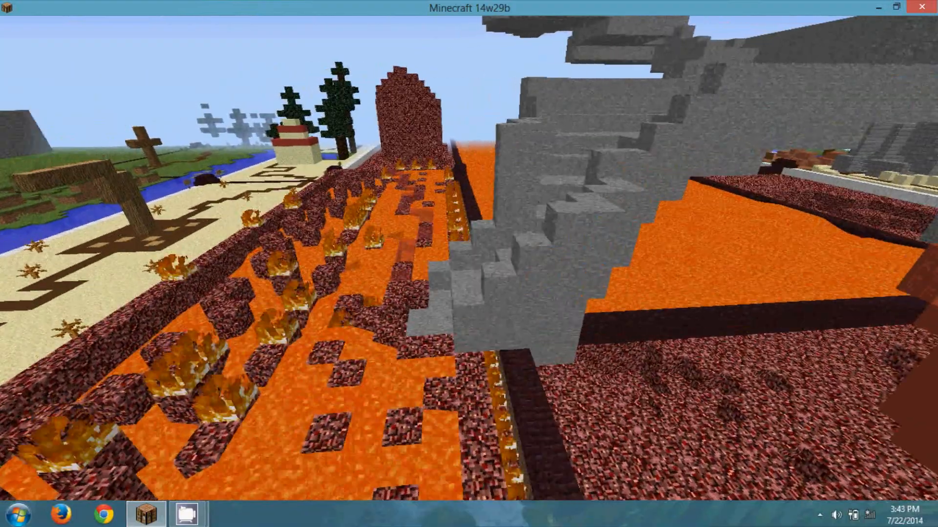
mouse_move(469, 264)
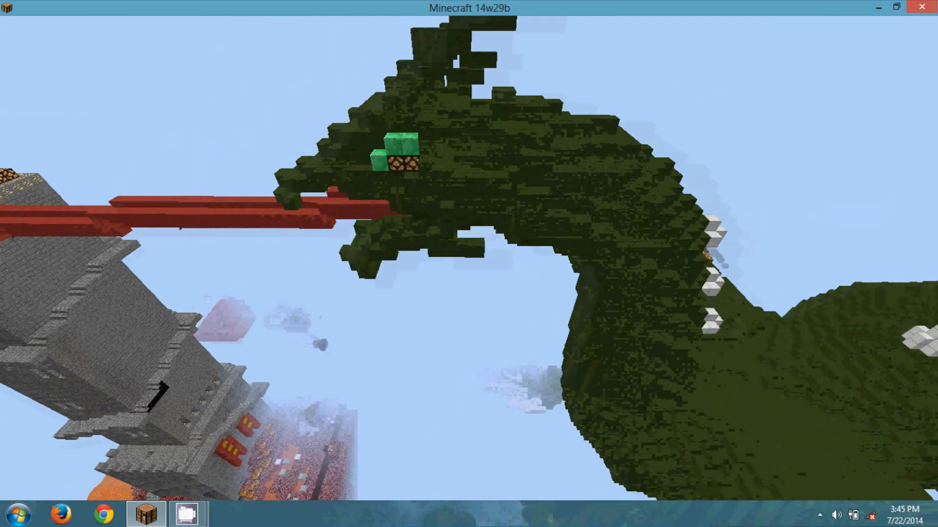
mouse_move(469, 263)
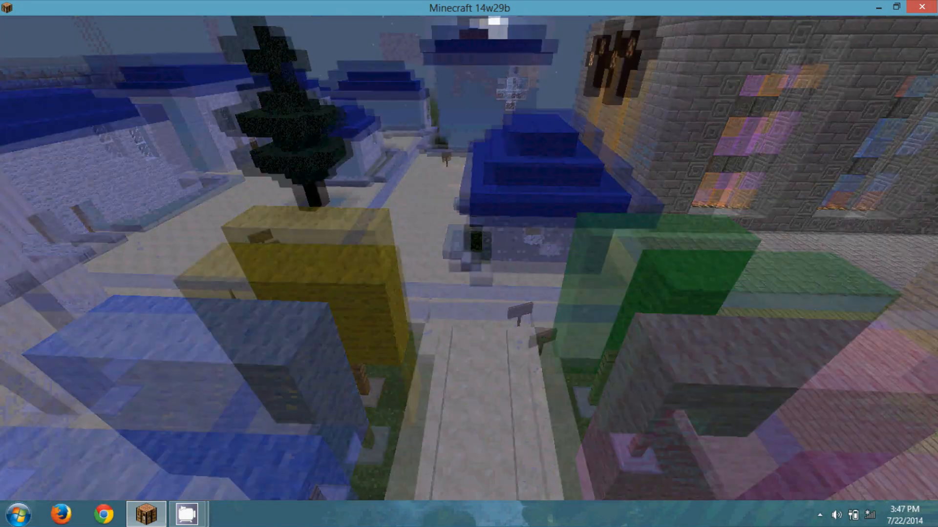
mouse_move(469, 264)
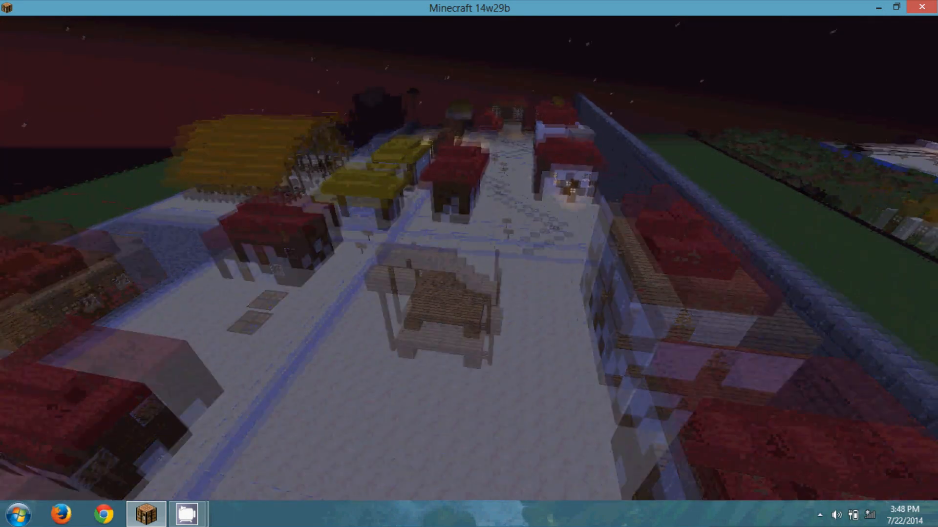
mouse_move(469, 264)
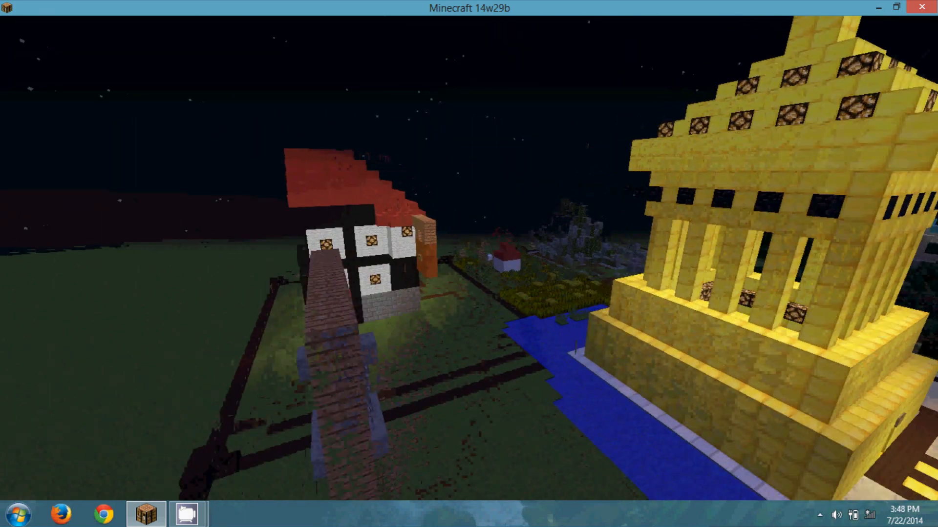
mouse_move(469, 264)
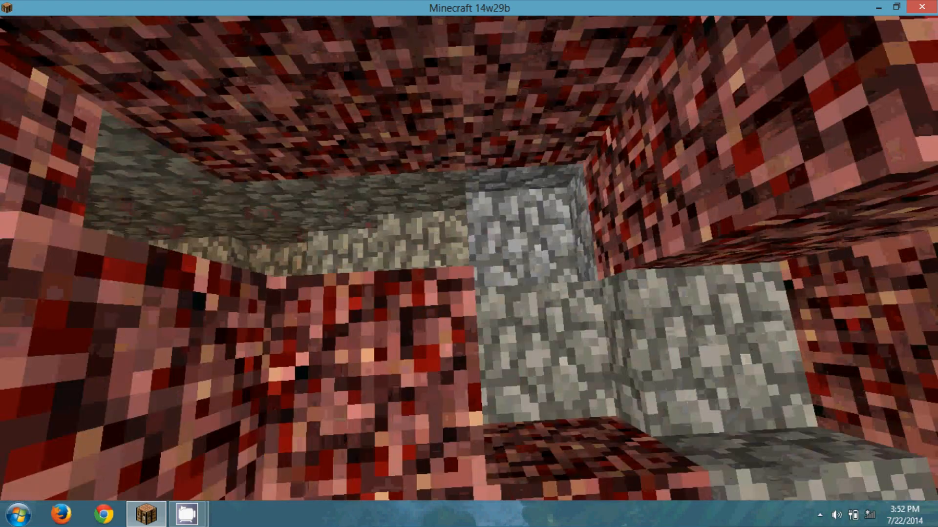
mouse_move(469, 258)
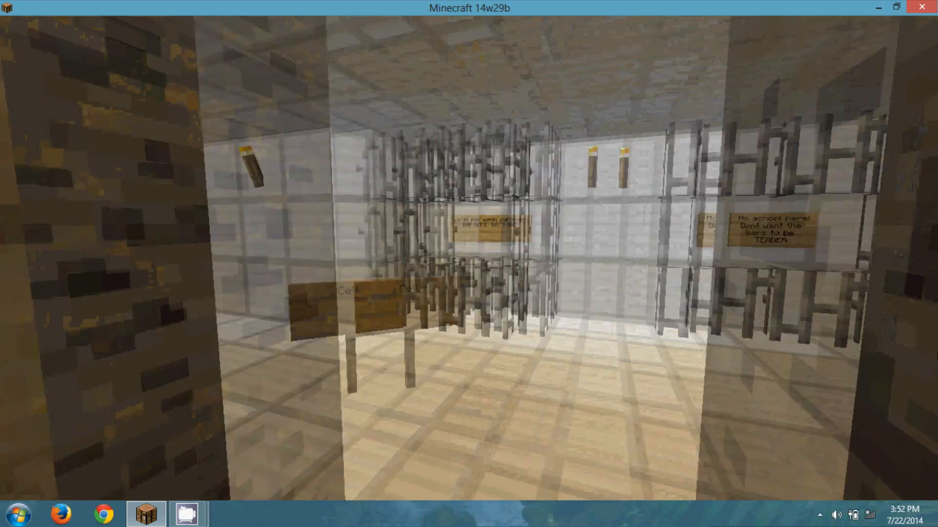
mouse_move(469, 264)
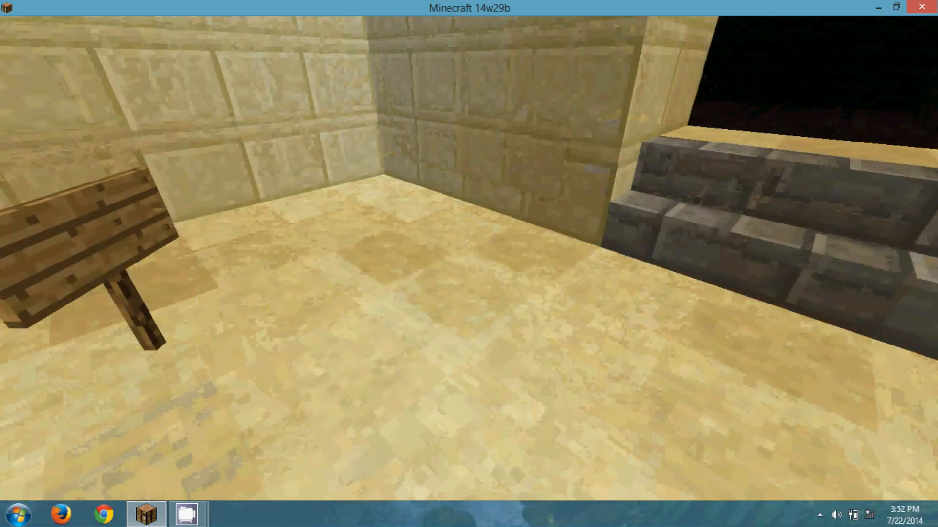
mouse_move(469, 264)
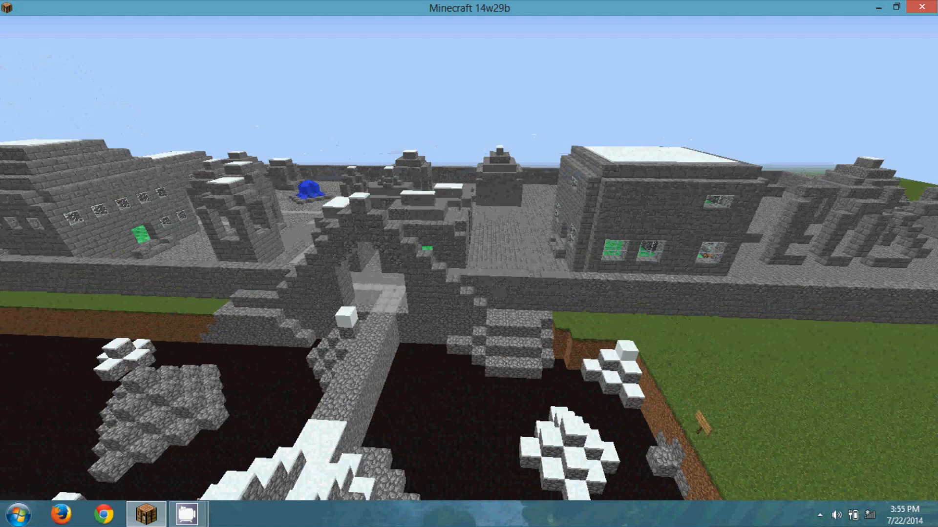
mouse_move(469, 264)
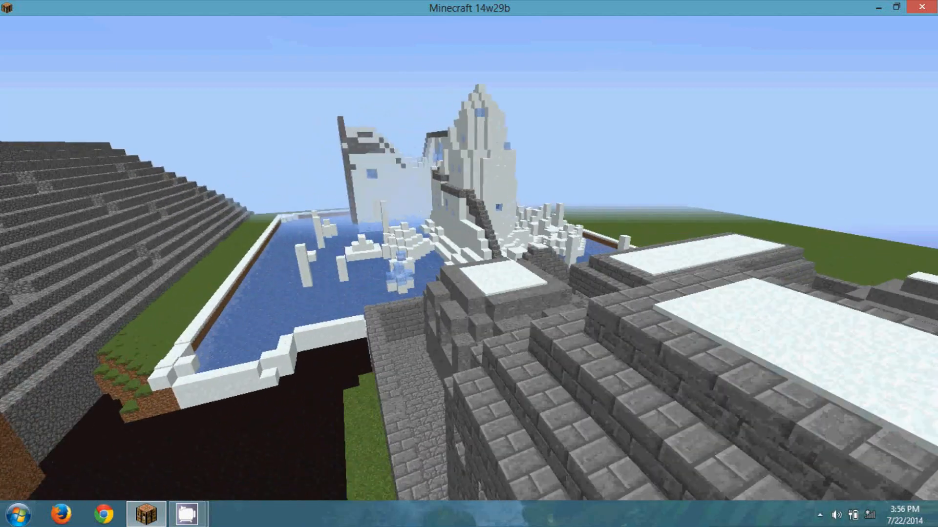
mouse_move(469, 263)
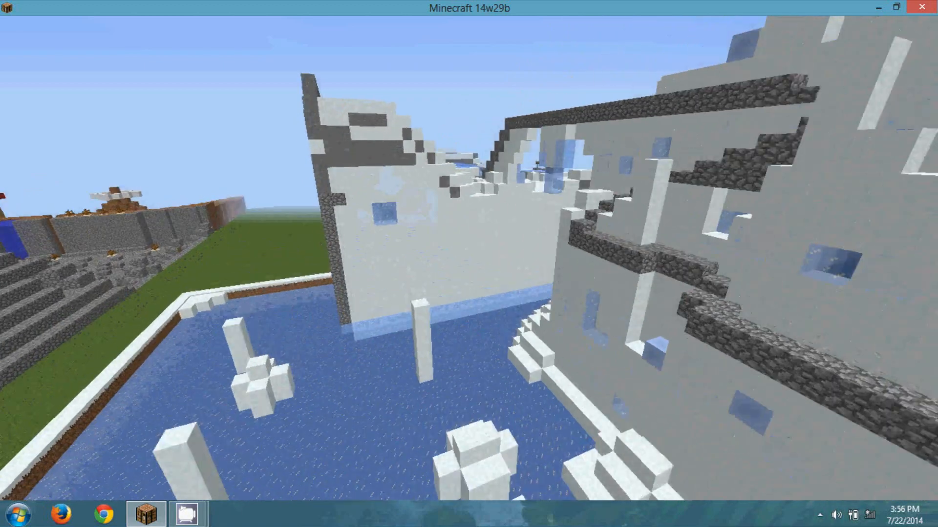
mouse_move(469, 257)
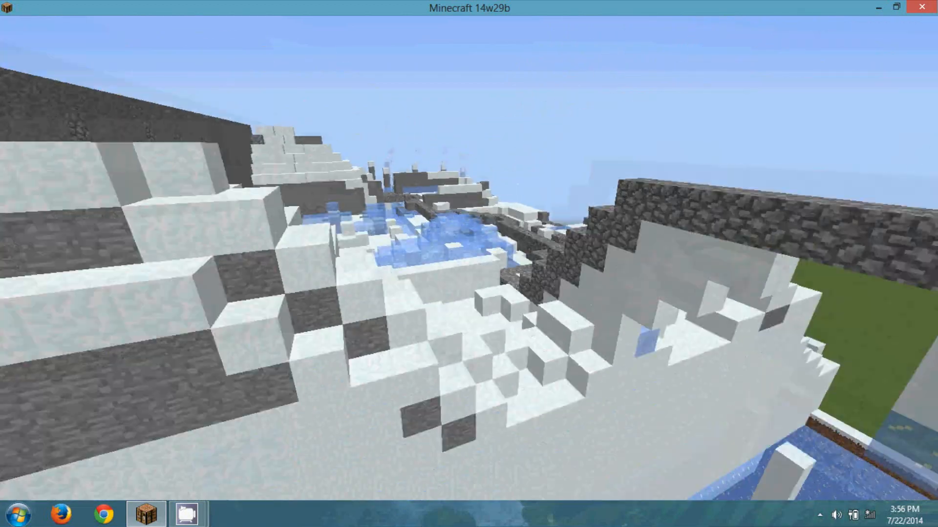